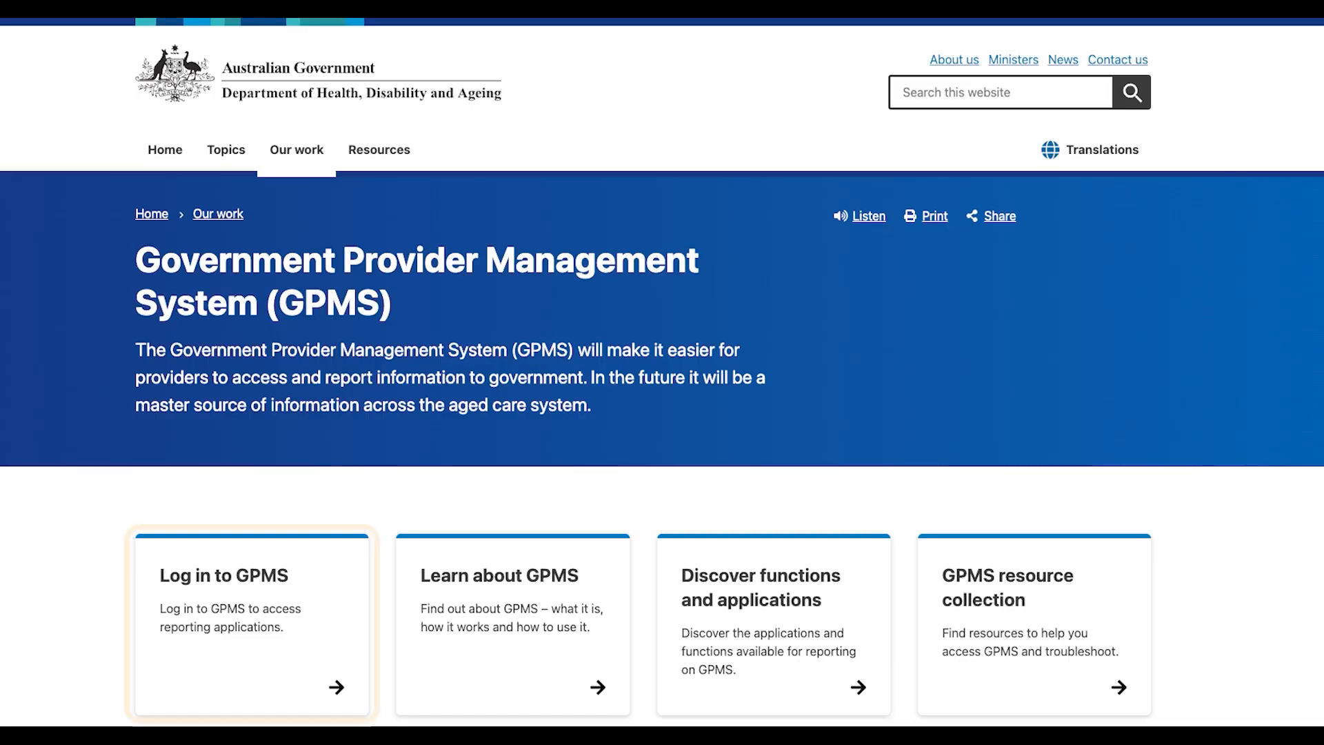
mouse_move(251, 625)
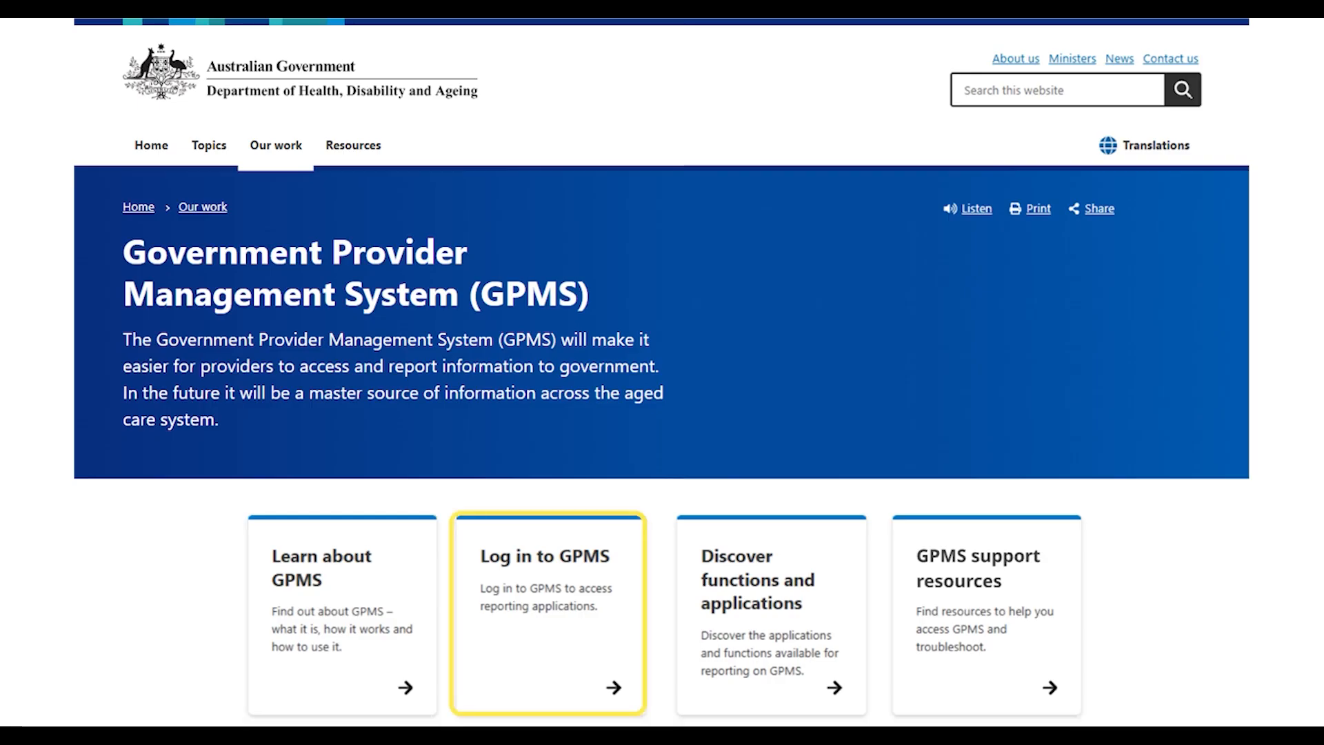
- Review the GPMS Registered Provider Portal overview and proceed to the Registered Provider login
left_click(547, 613)
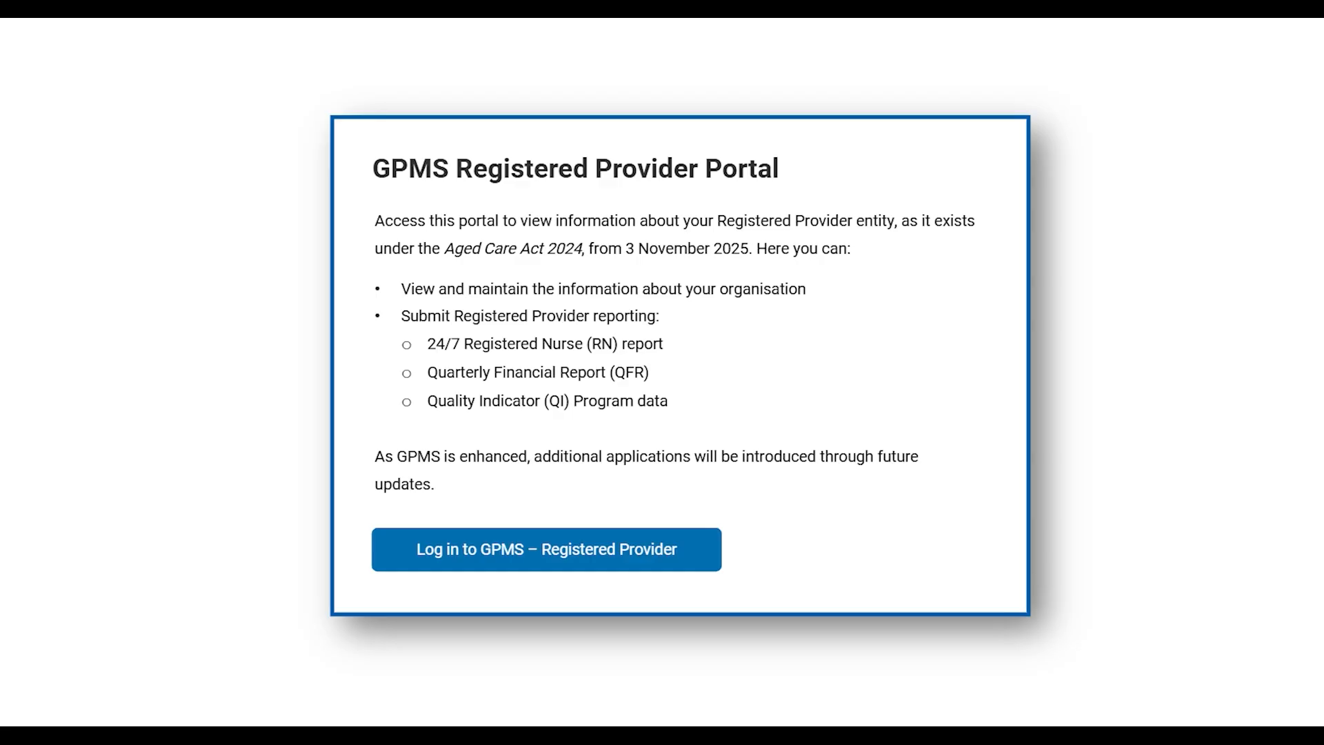
double_click(604, 289)
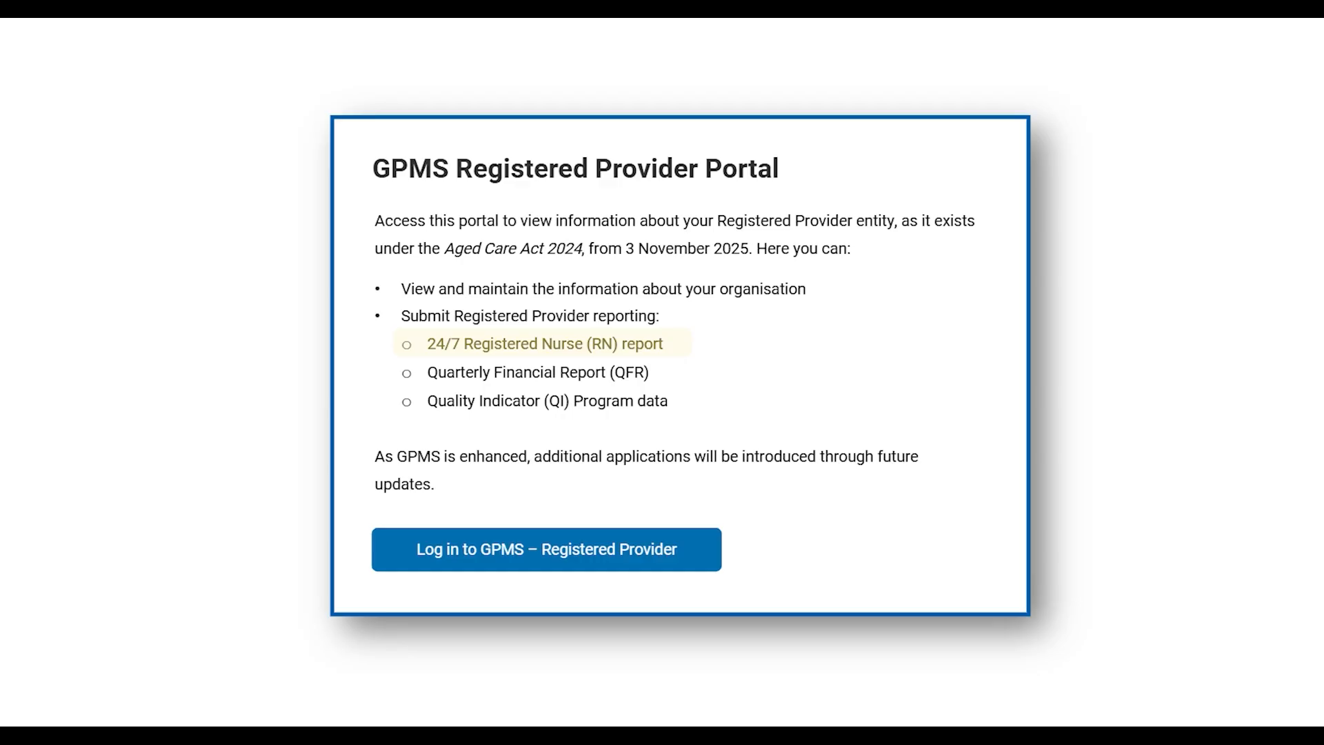
mouse_move(537, 372)
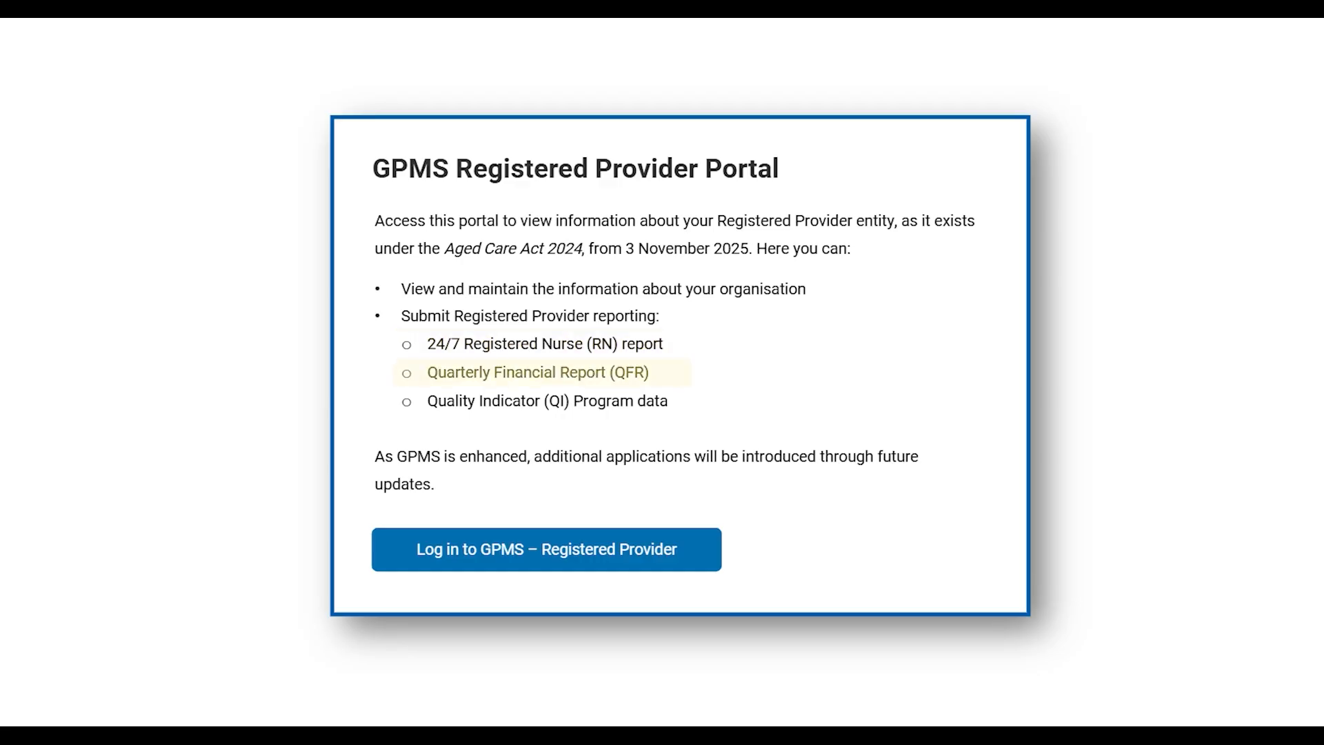
mouse_move(546, 400)
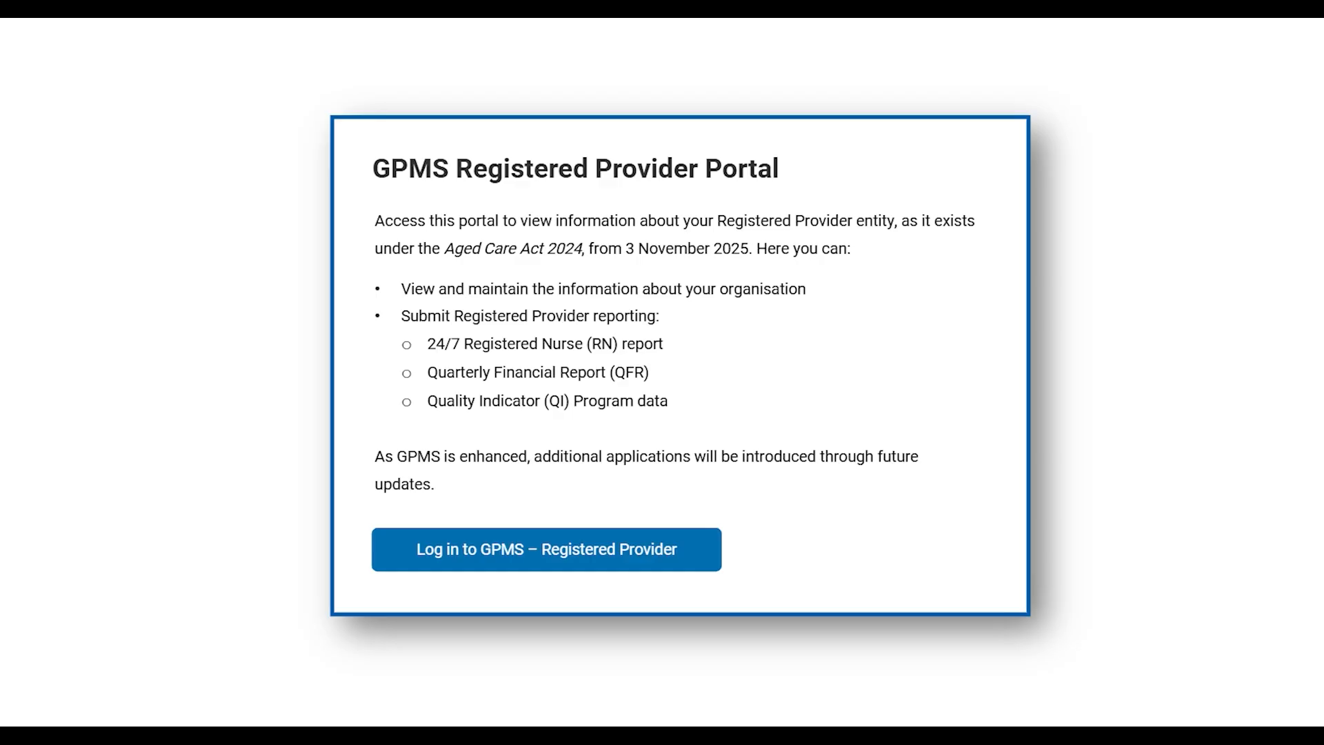
left_click(546, 549)
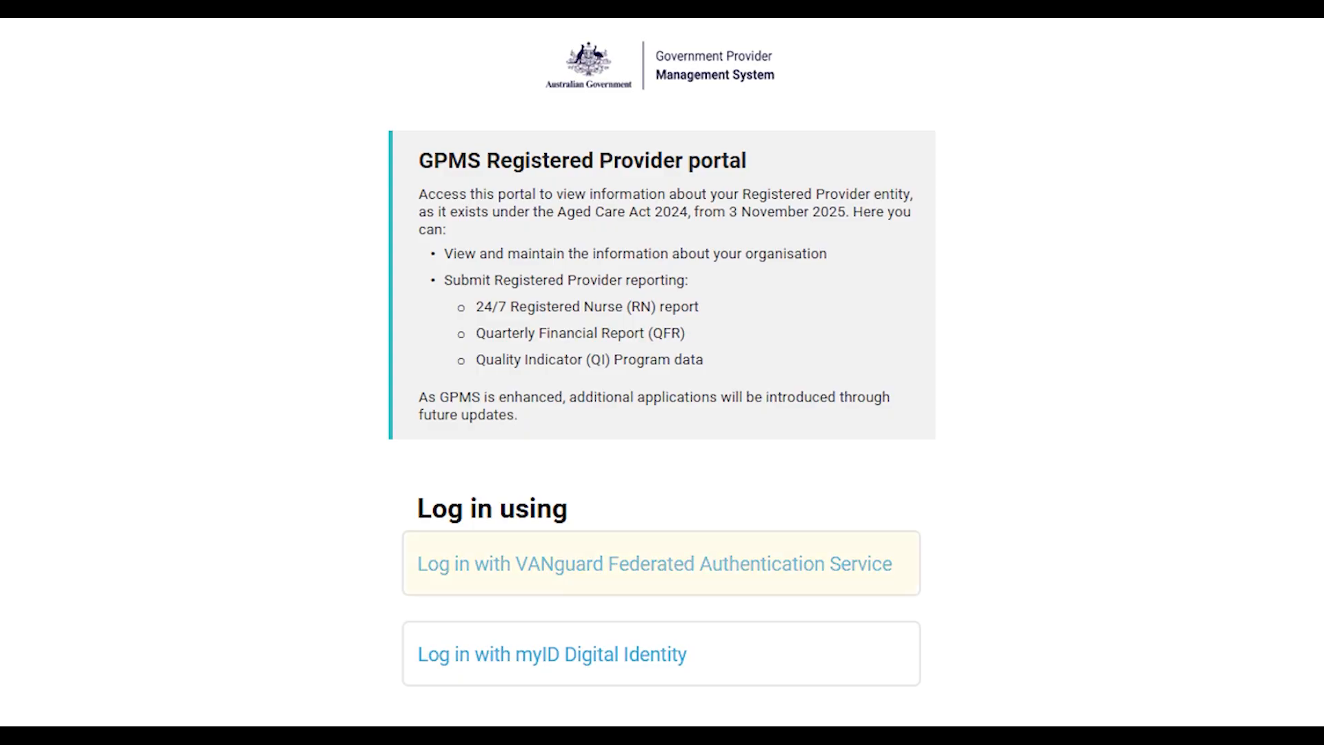
mouse_move(552, 653)
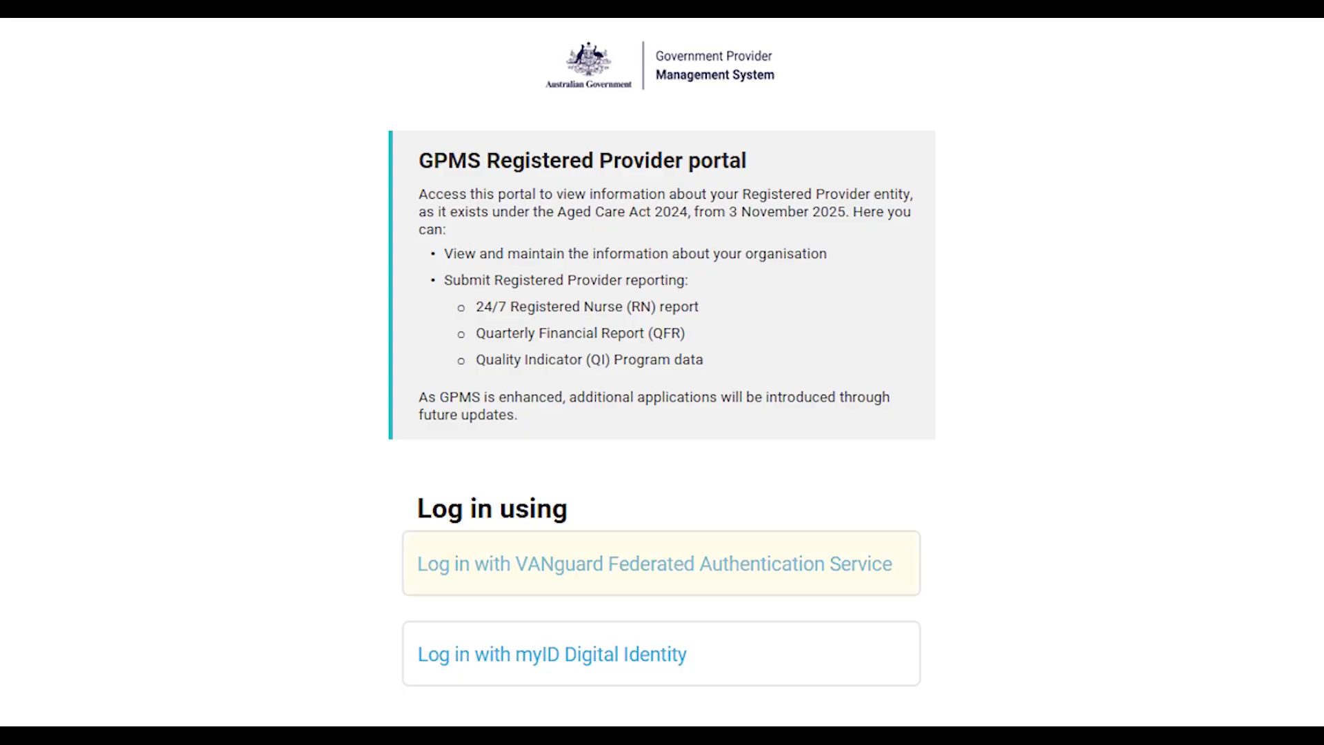
- Choose VANguard as the GPMS login method
left_click(660, 563)
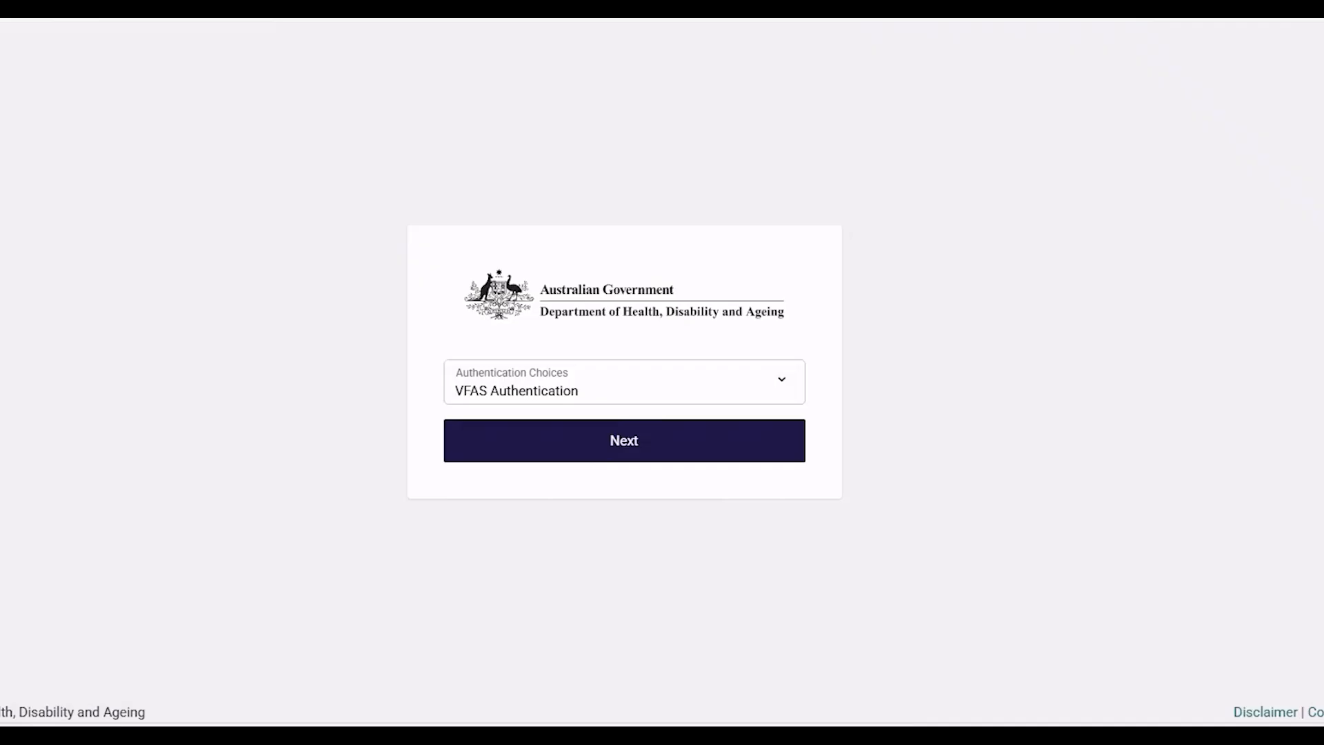
mouse_move(1191, 368)
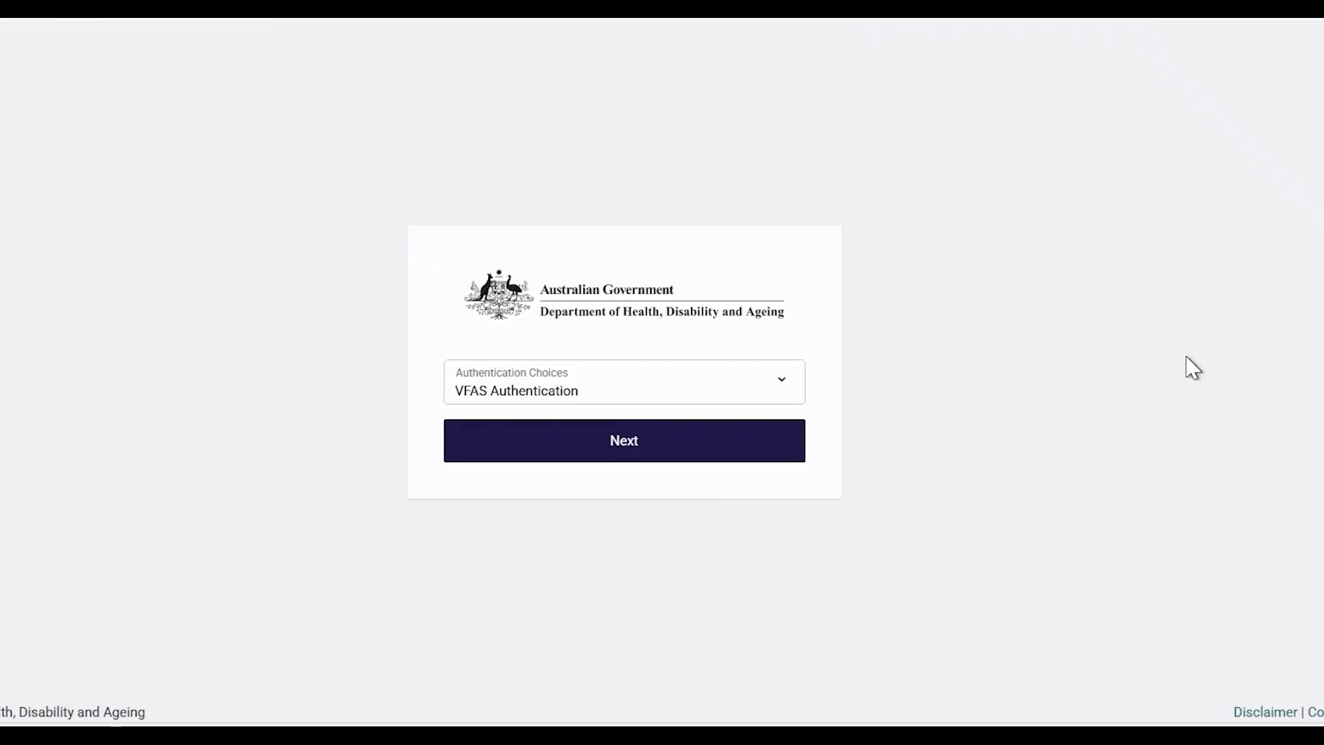
mouse_move(623, 440)
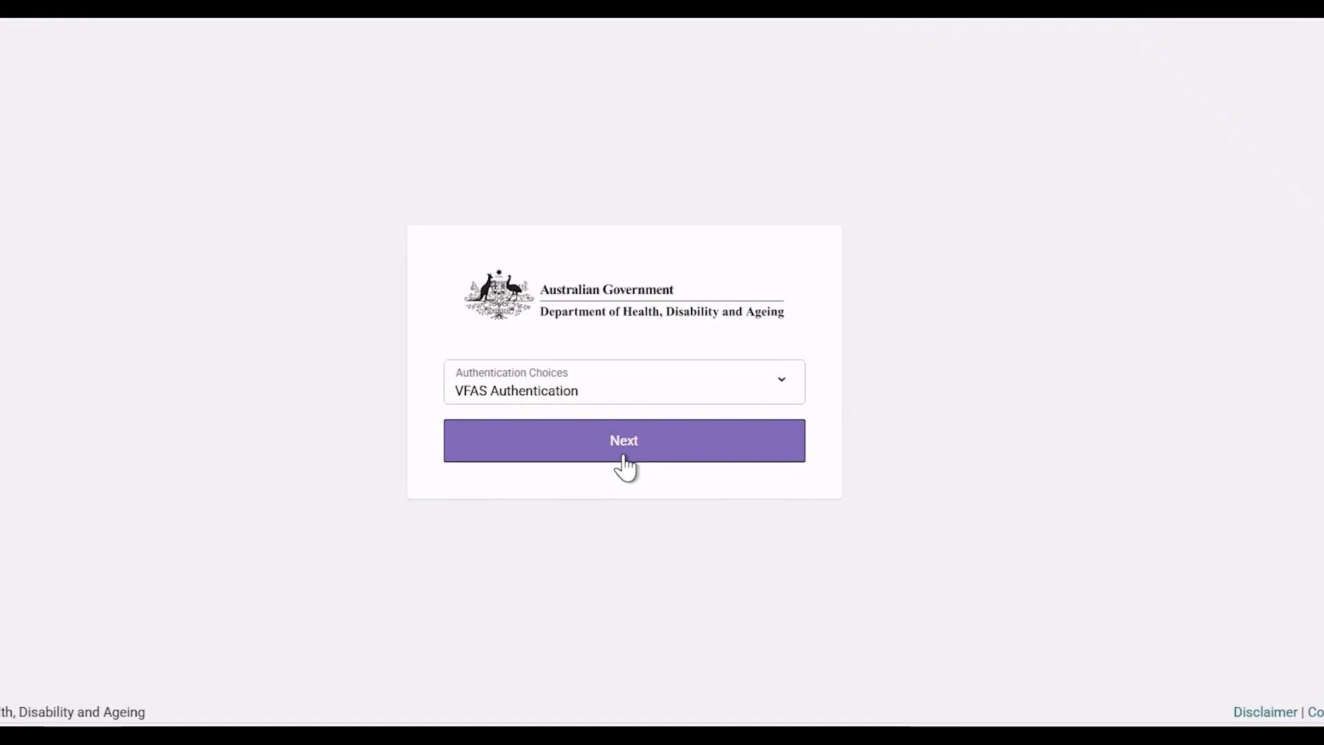
- Sign in via VFAS Authentication as Department of Health, Disability and Ageing
left_click(623, 440)
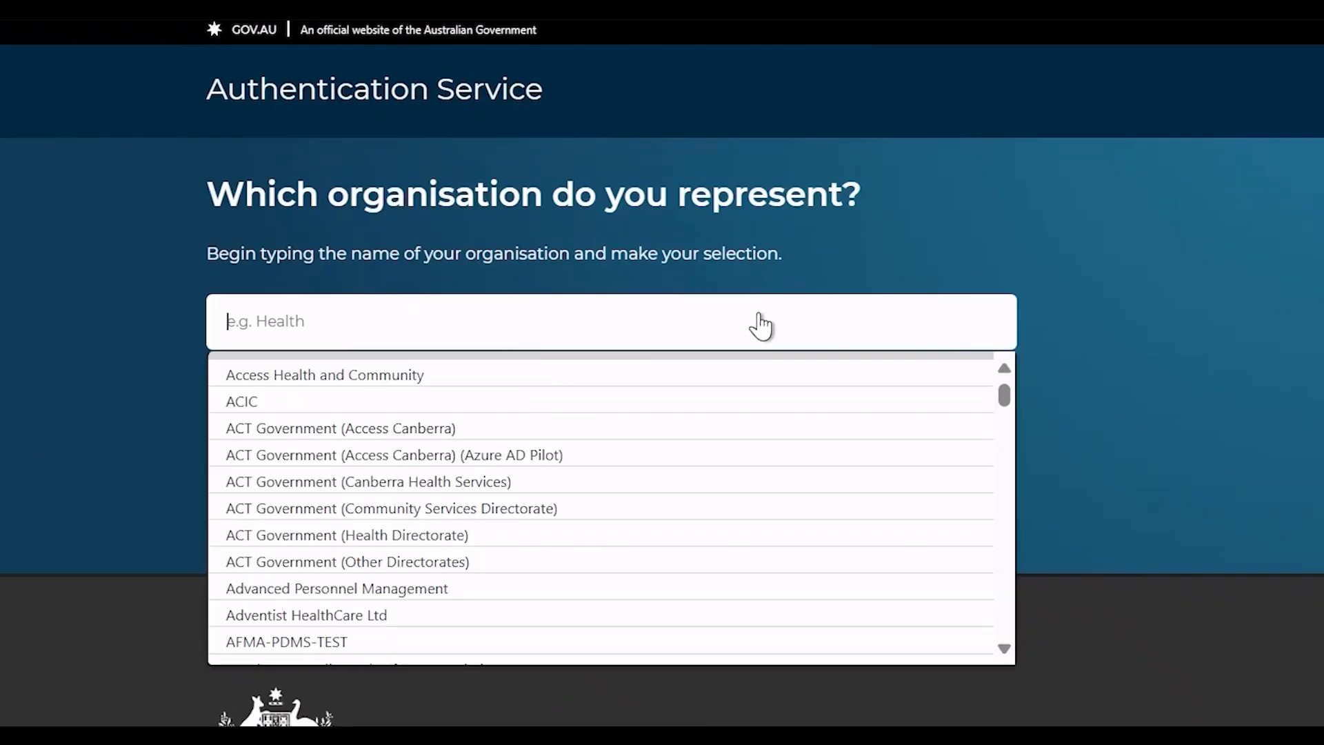
type("dia")
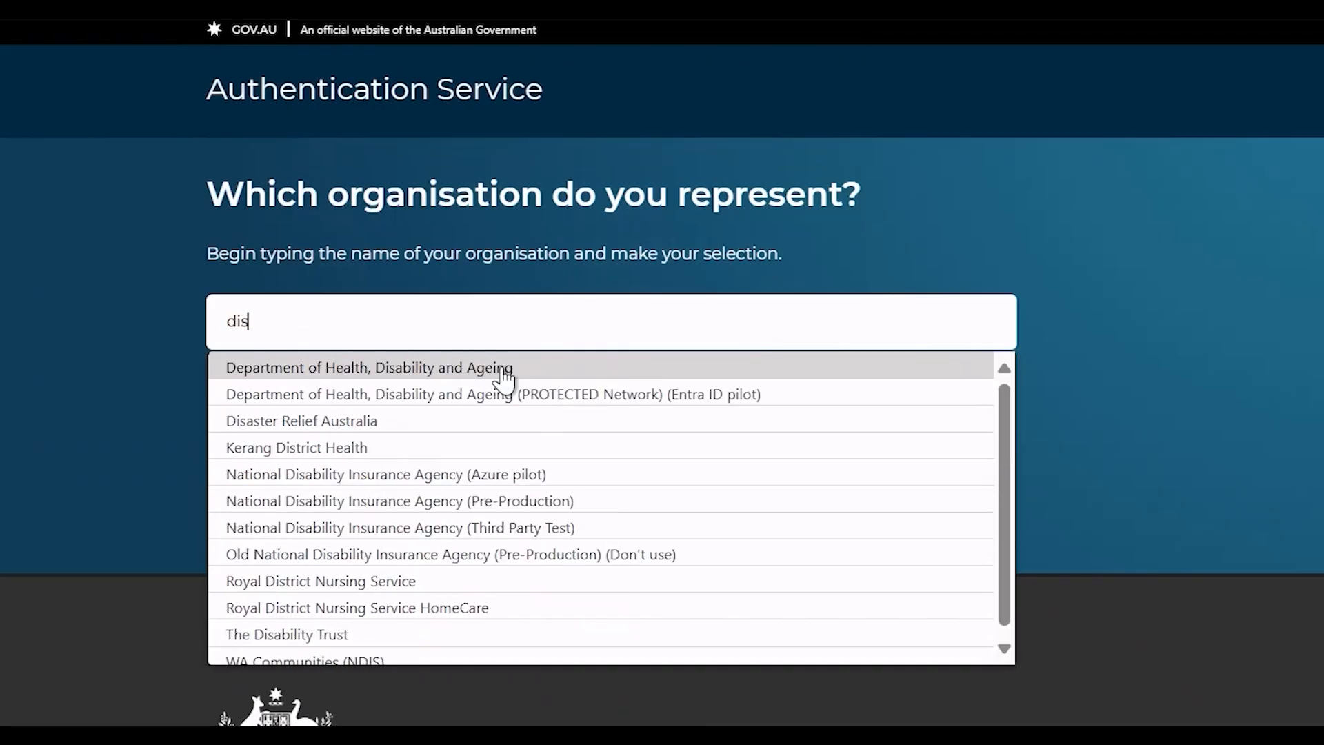
left_click(368, 368)
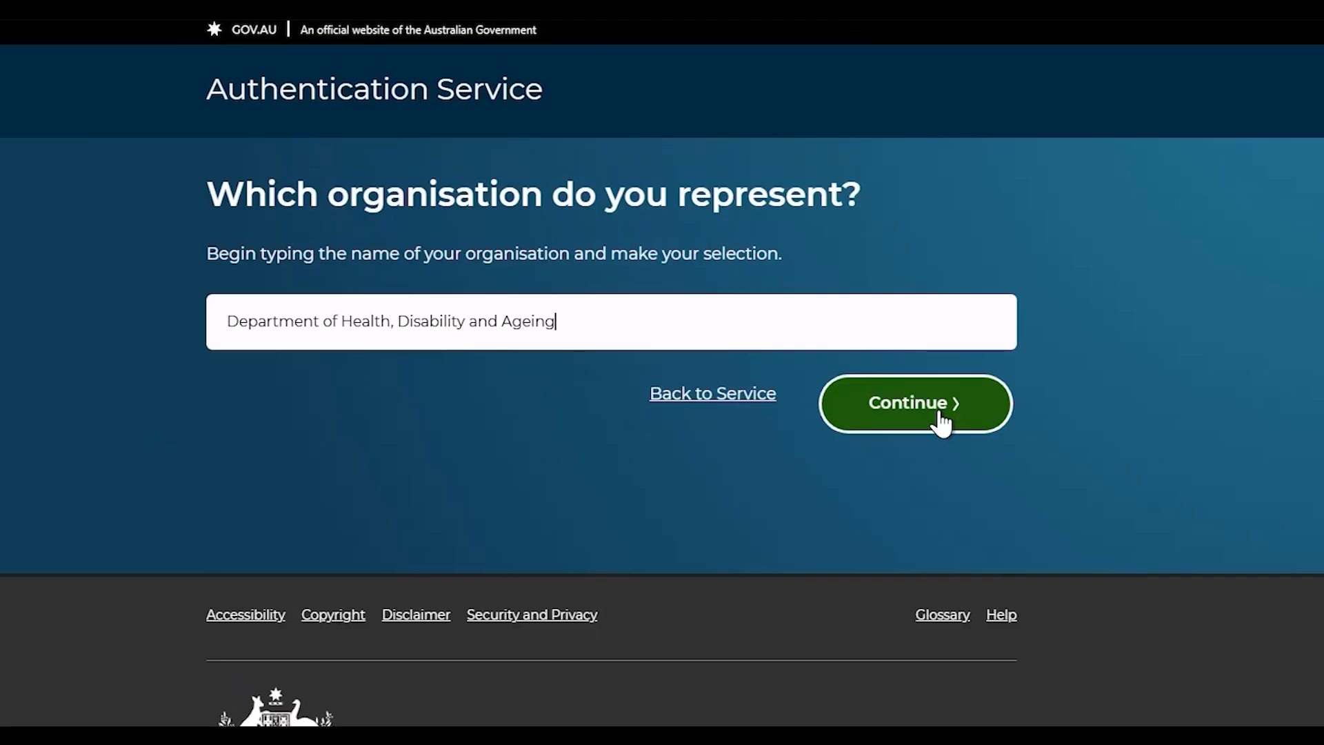
left_click(914, 403)
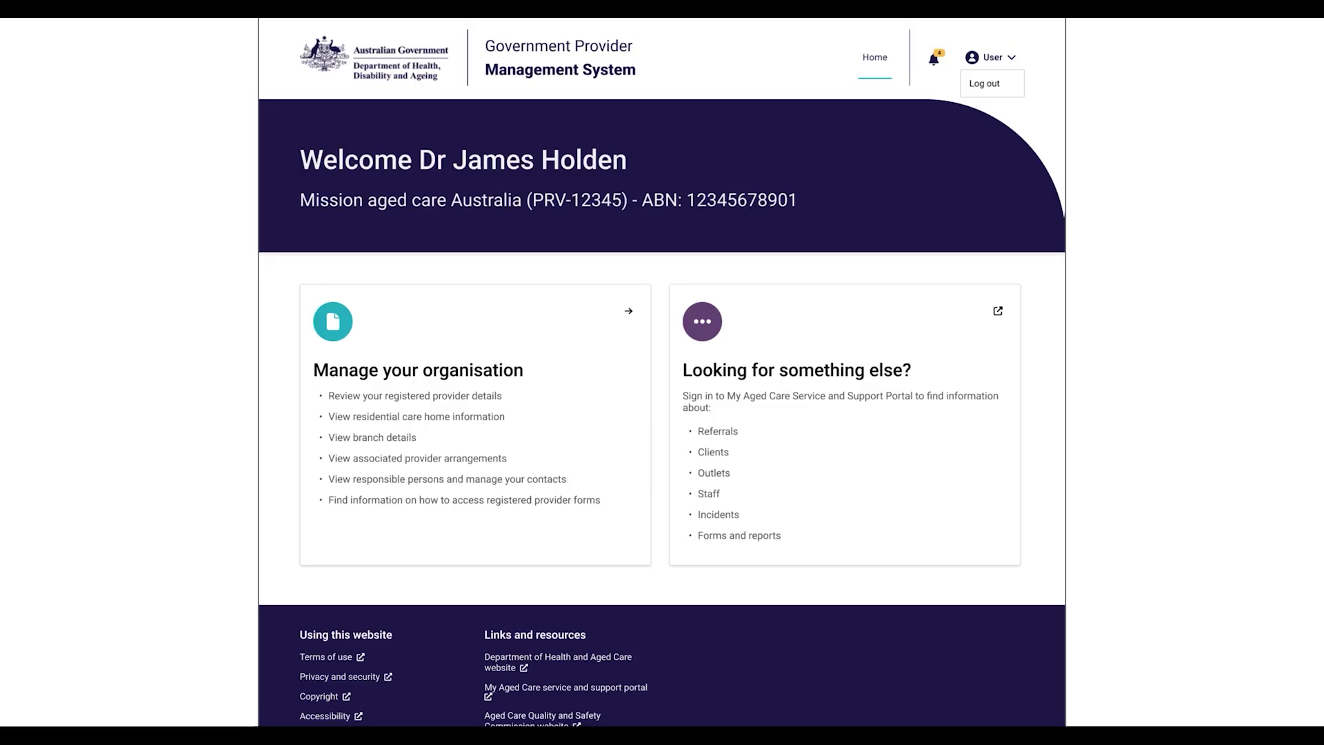
- Log in with myID Digital Identity using Digital ID Authentication
left_click(982, 83)
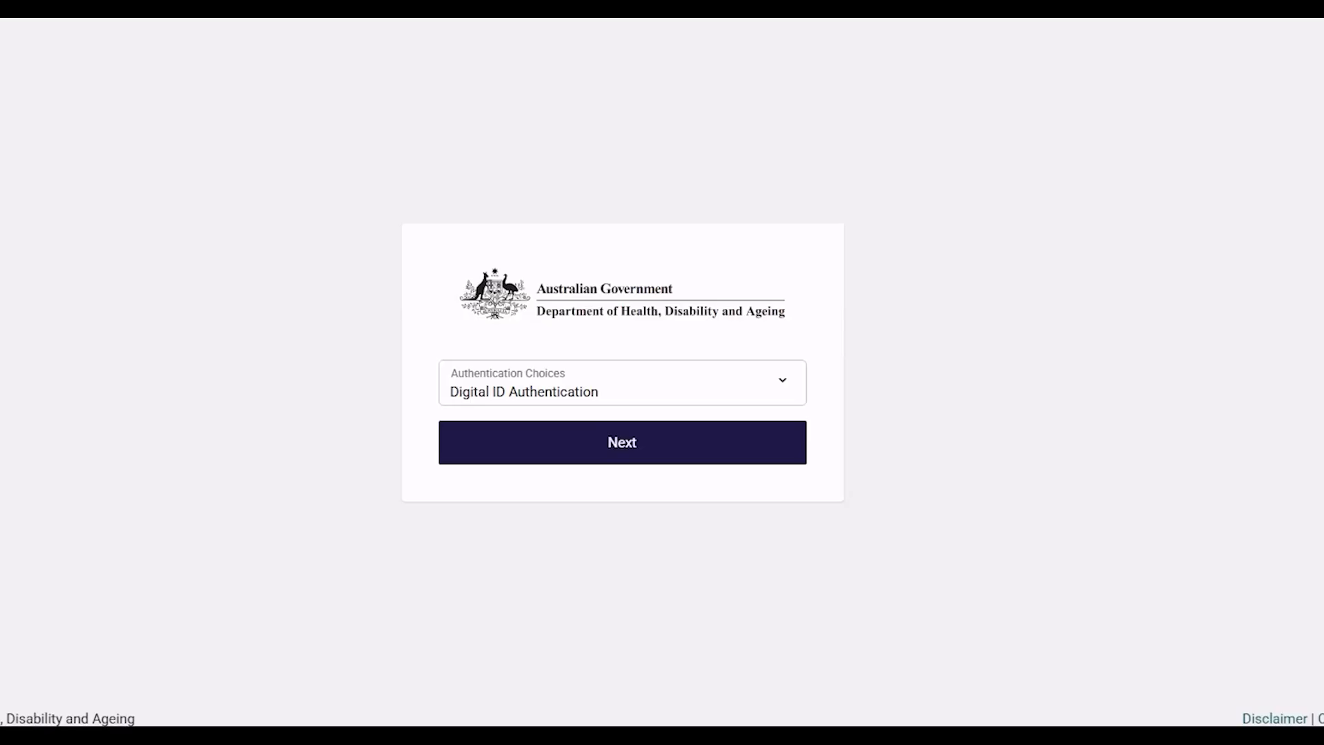
mouse_move(1284, 166)
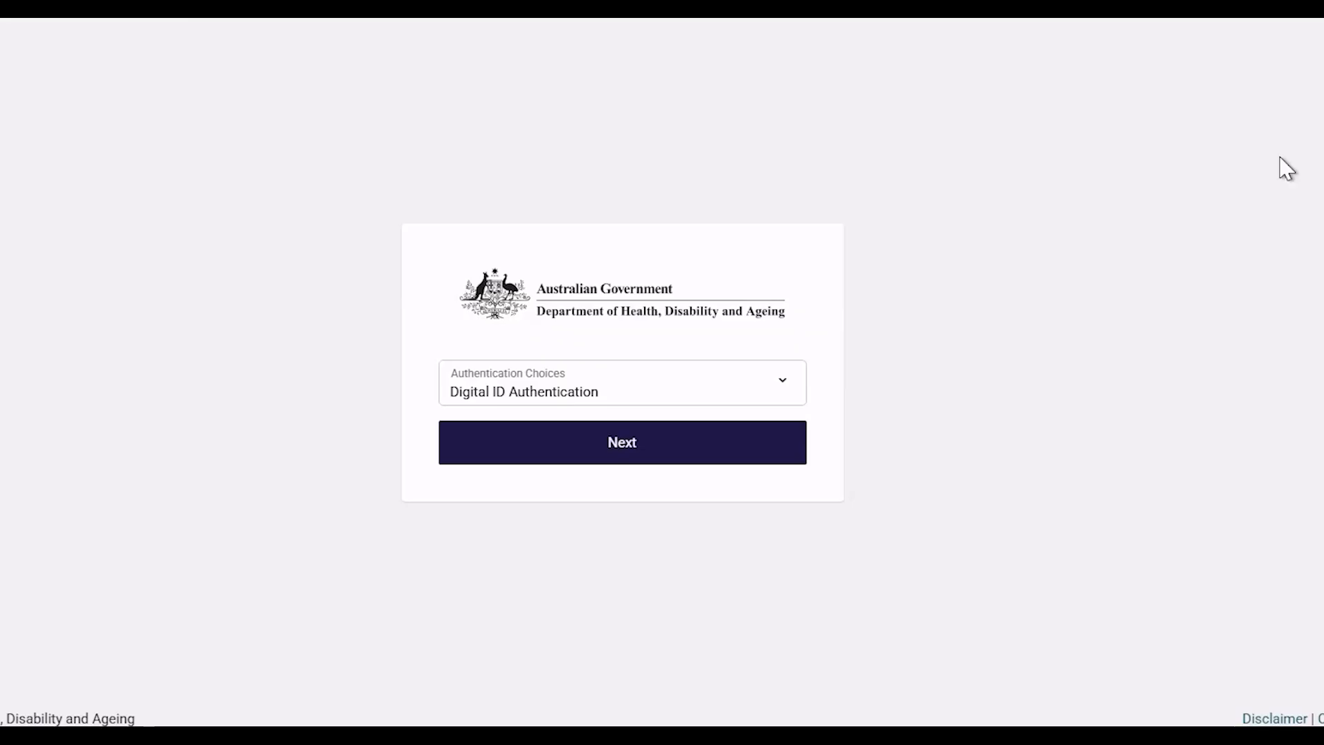
mouse_move(1317, 157)
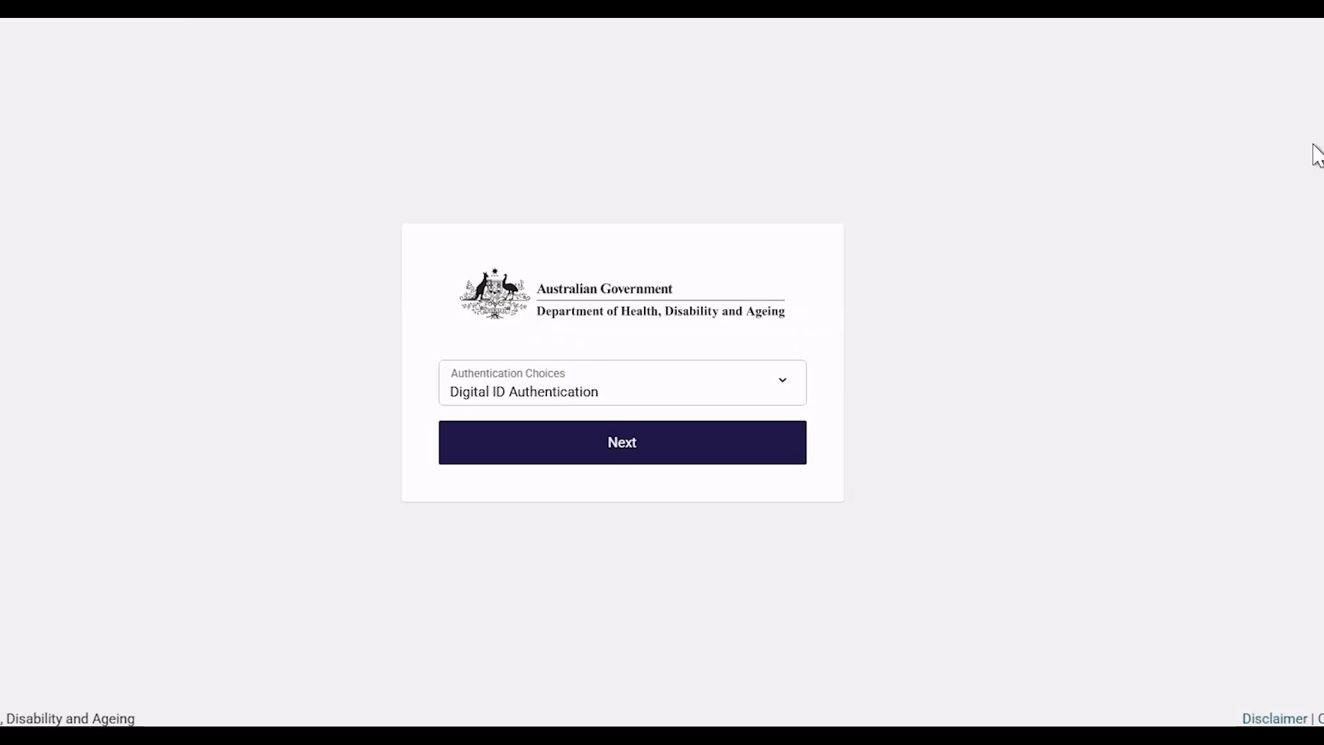
mouse_move(642, 452)
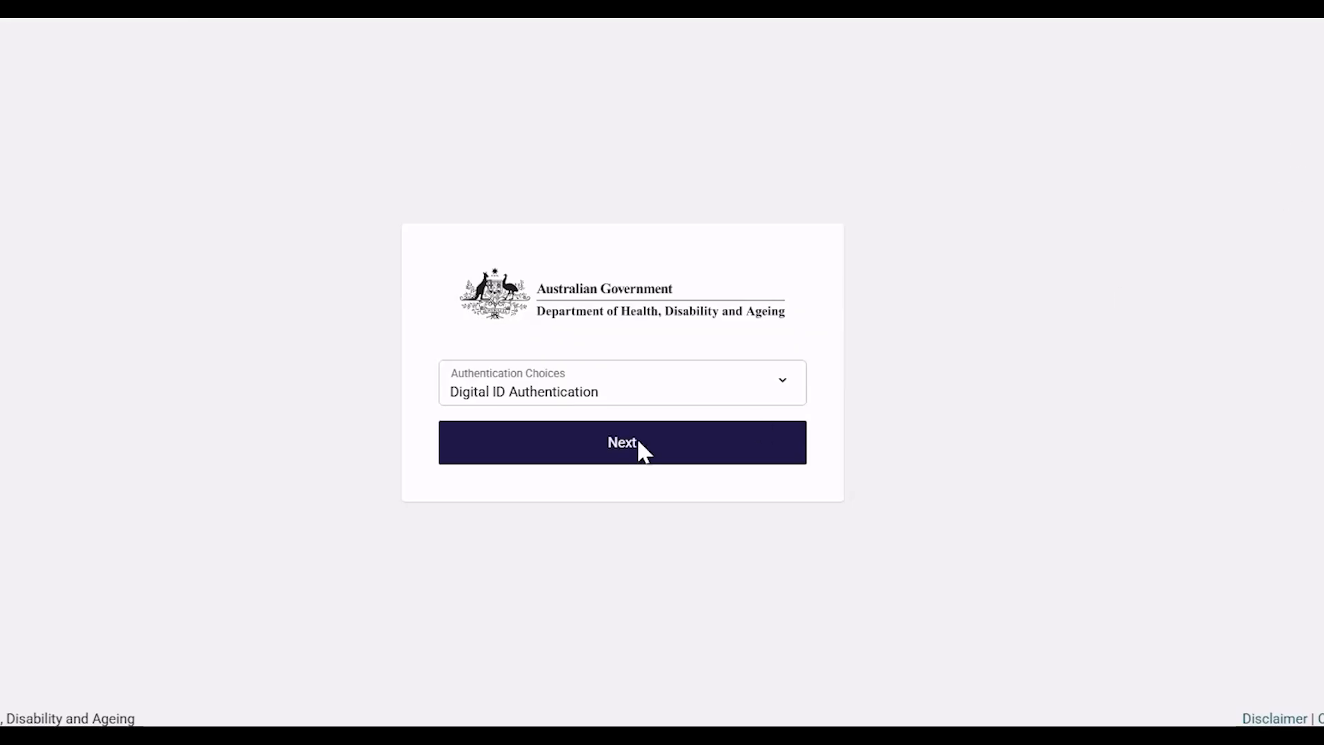
left_click(621, 442)
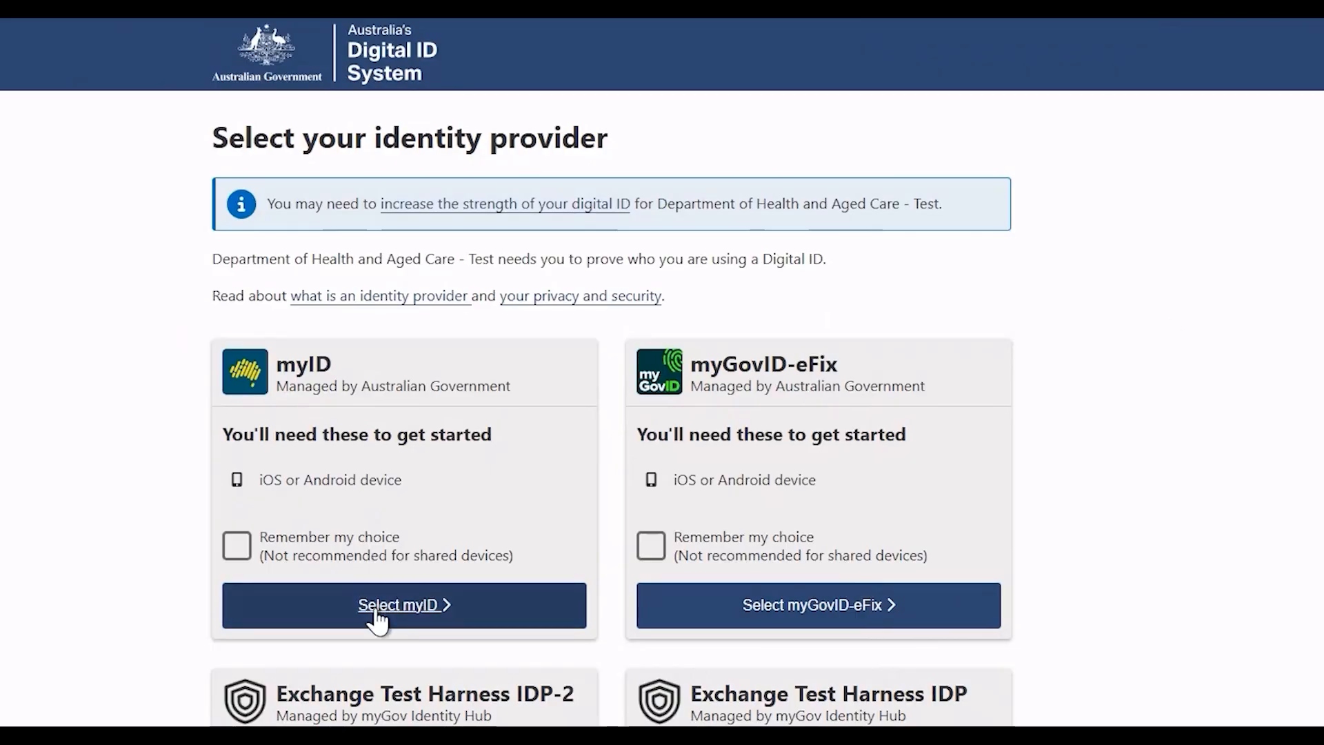
left_click(403, 605)
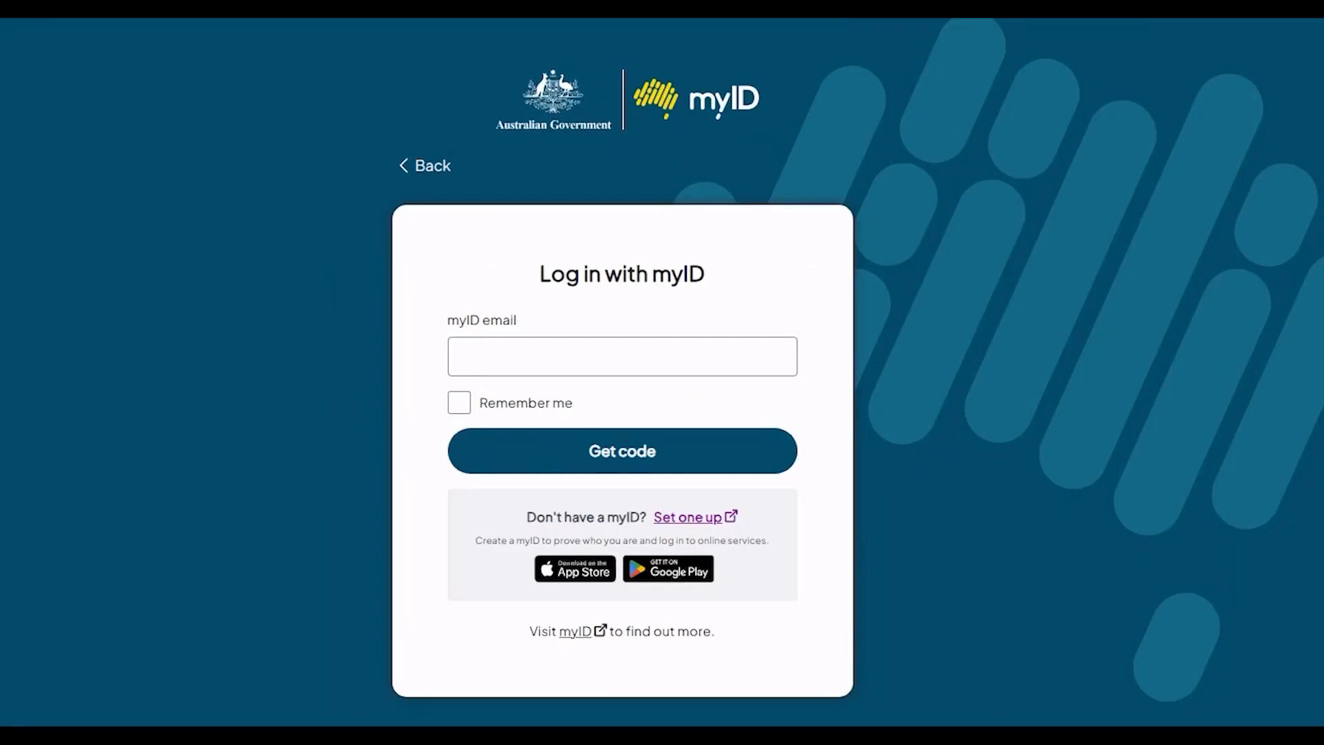
mouse_move(1295, 354)
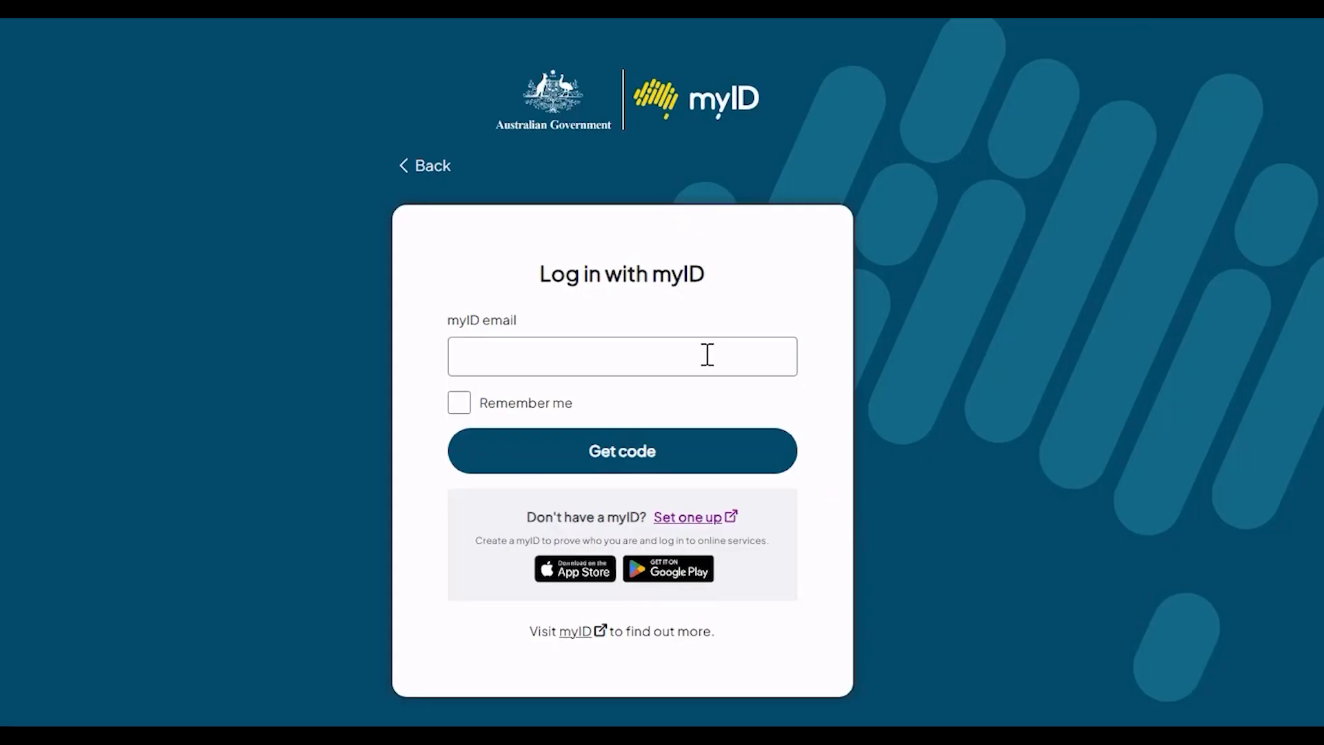
type("DTA21@test.gov.au")
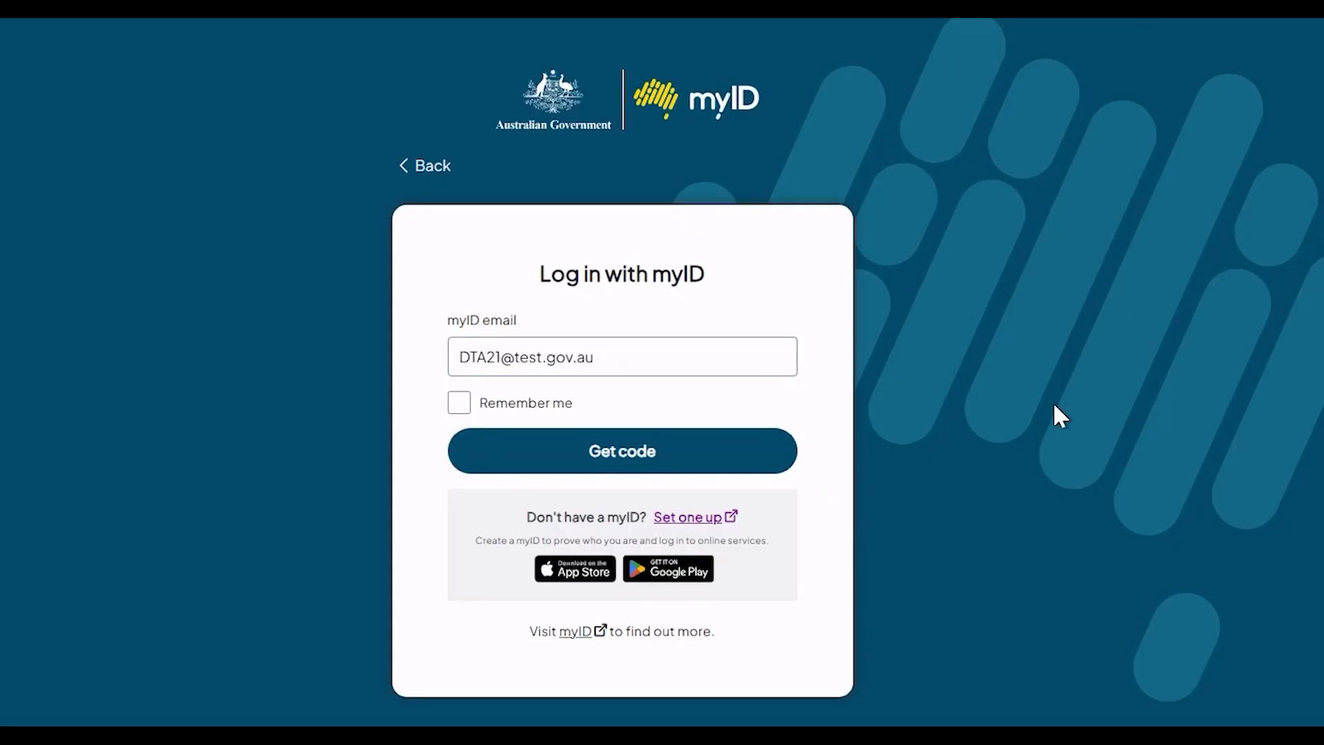
mouse_move(743, 460)
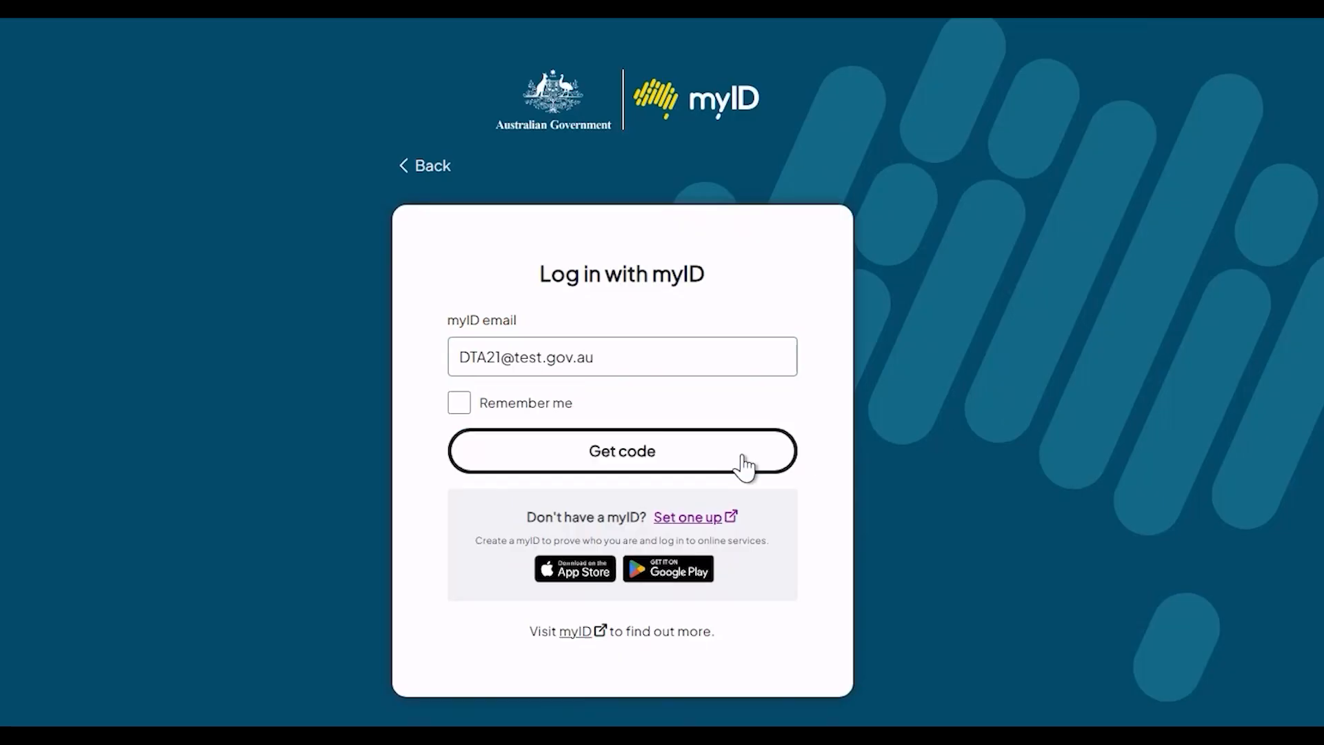
left_click(621, 450)
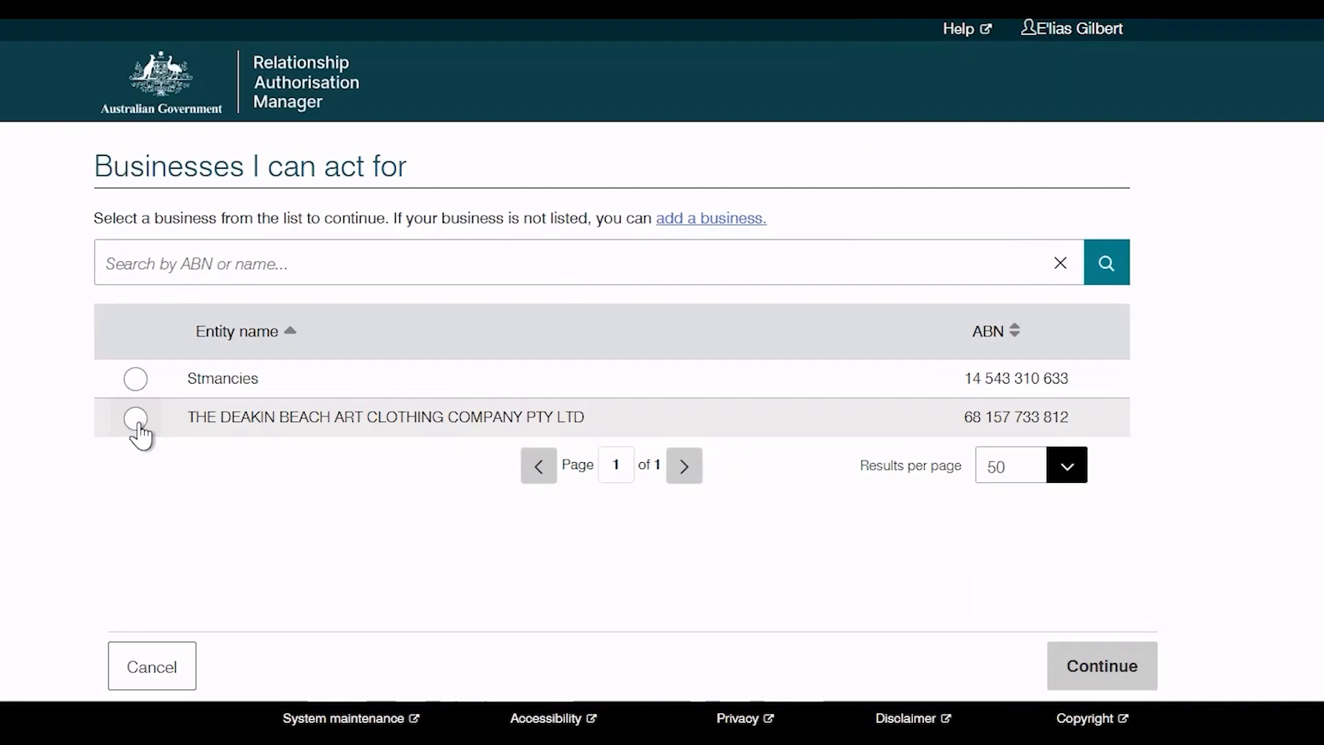
- Act for THE DEAKIN BEACH ART CLOTHING COMPANY PTY LTD
left_click(135, 418)
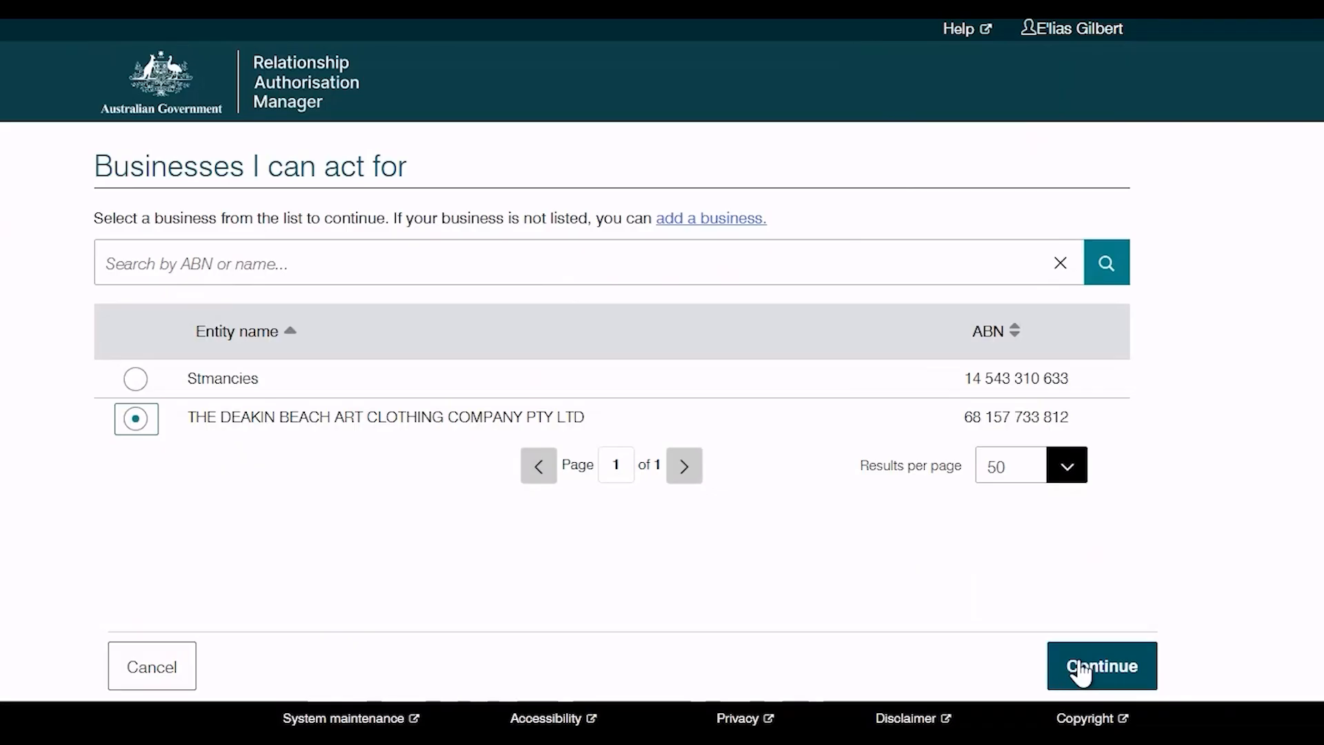
left_click(1101, 666)
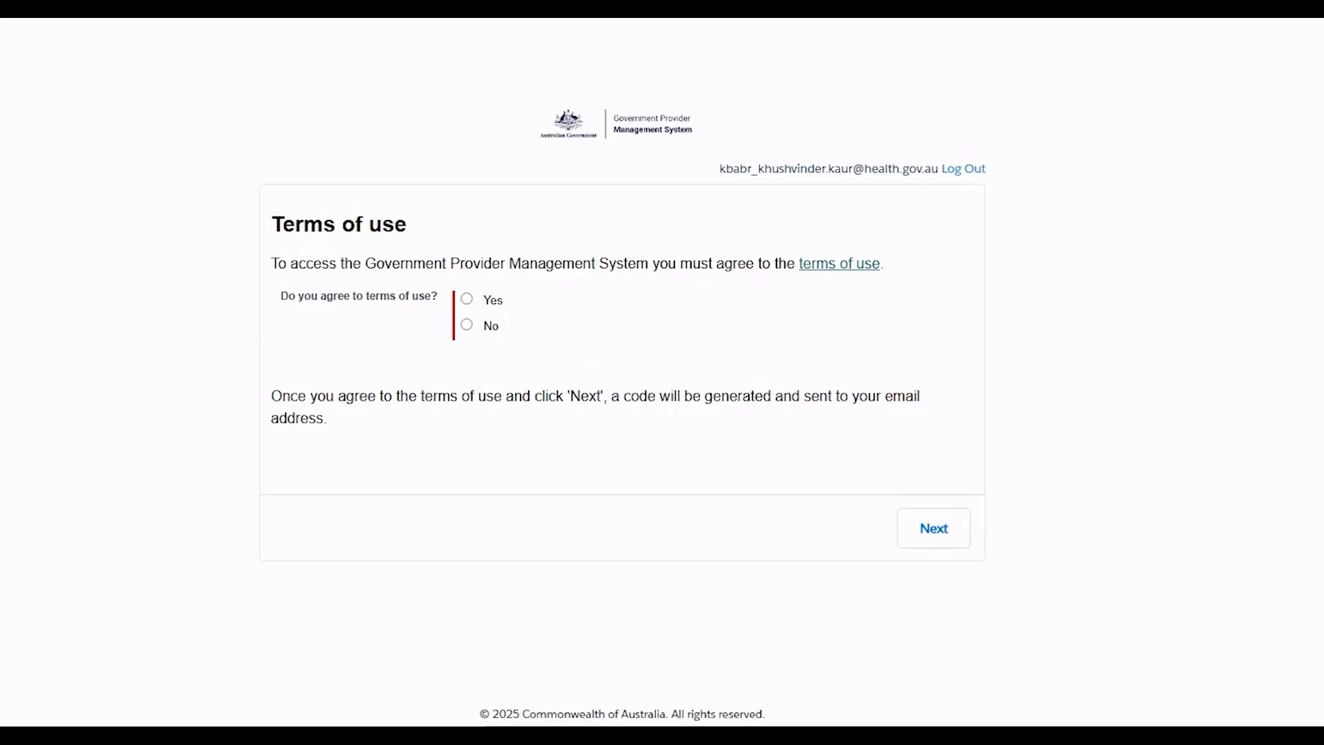
- Answer Yes to agreeing to the GPMS terms of use
left_click(466, 299)
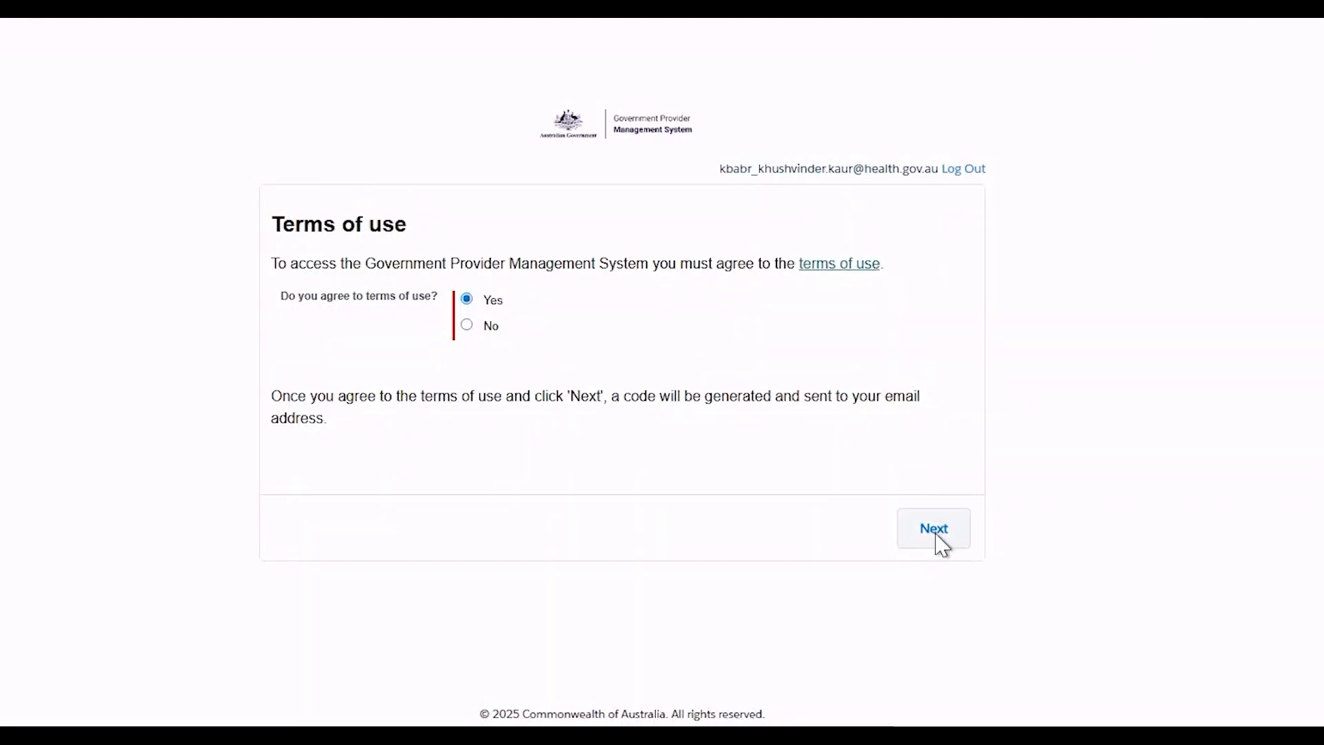
left_click(933, 527)
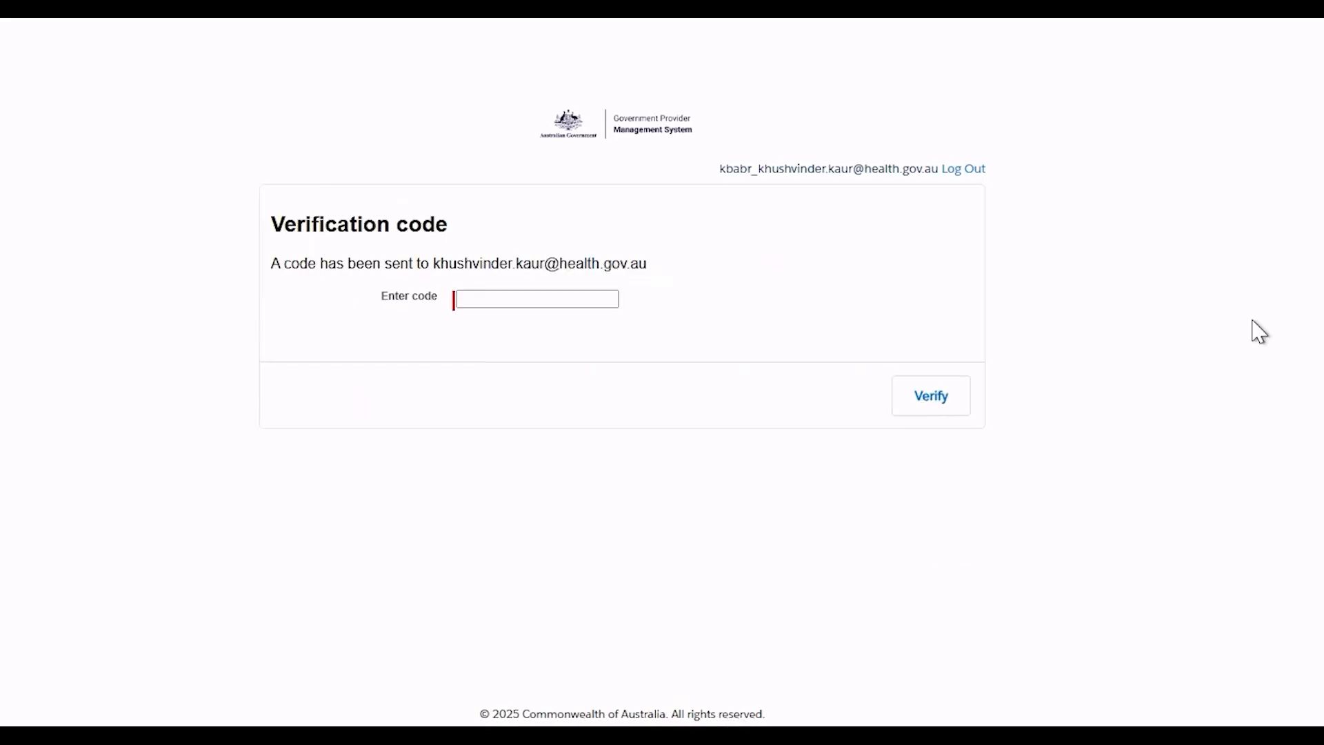
mouse_move(1210, 325)
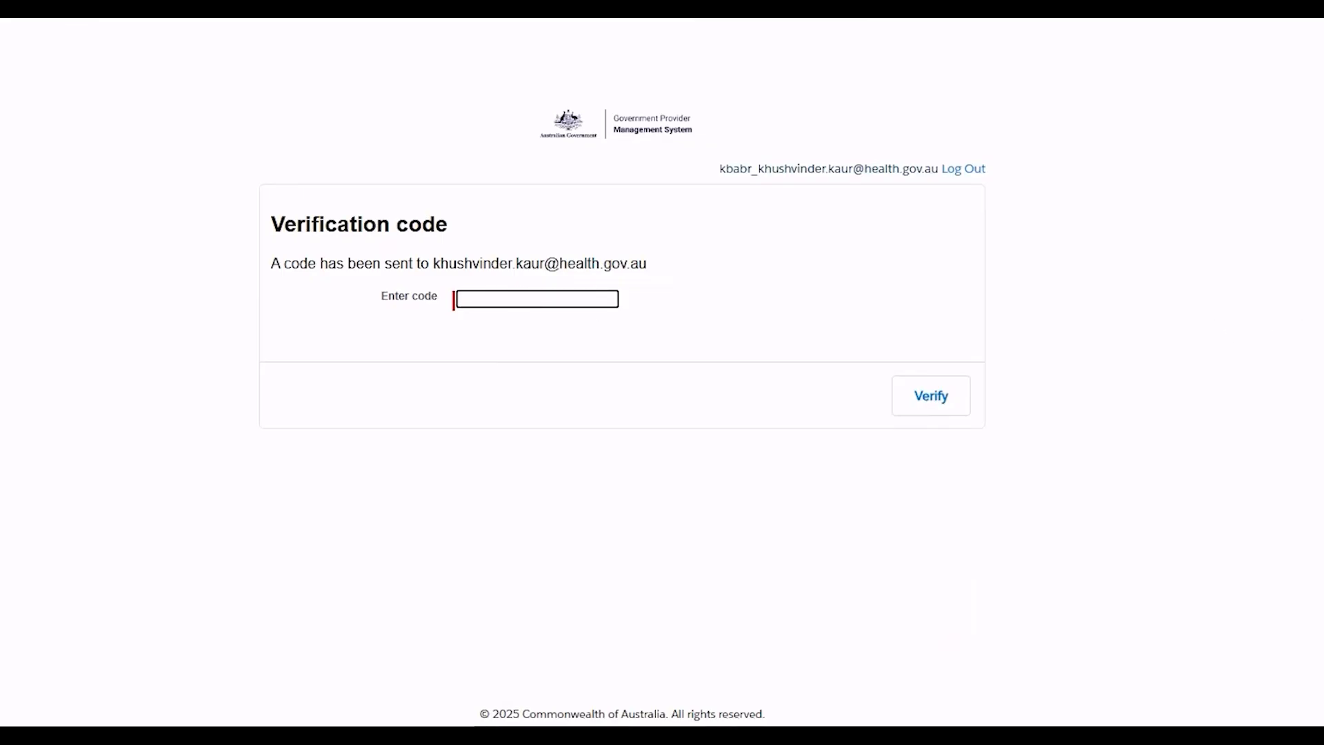
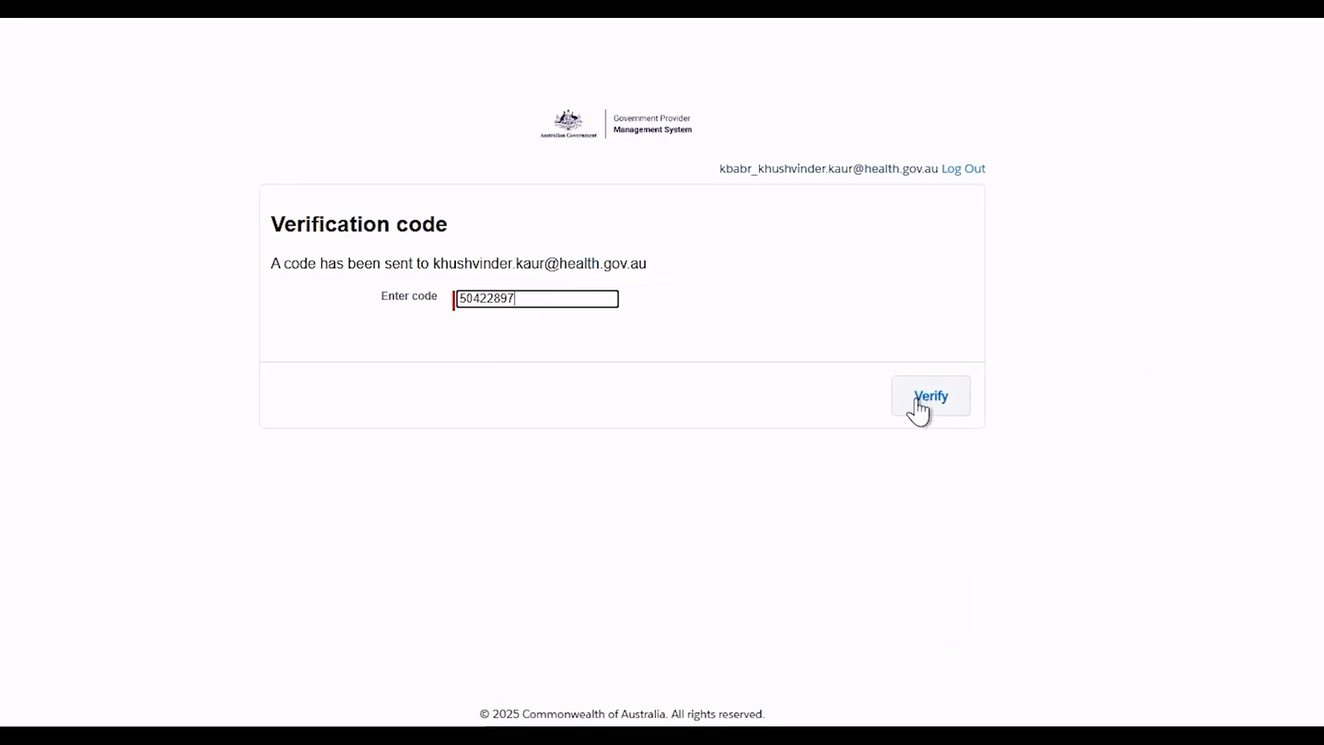
left_click(929, 396)
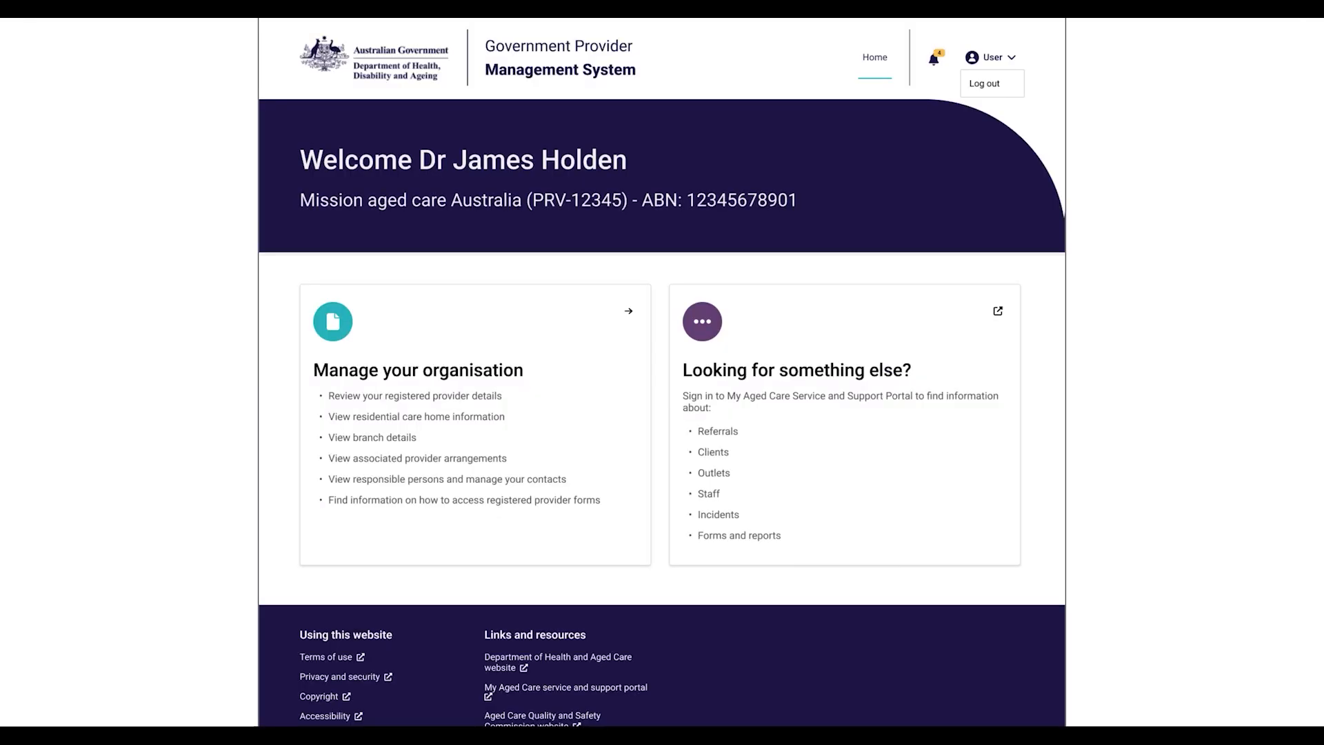